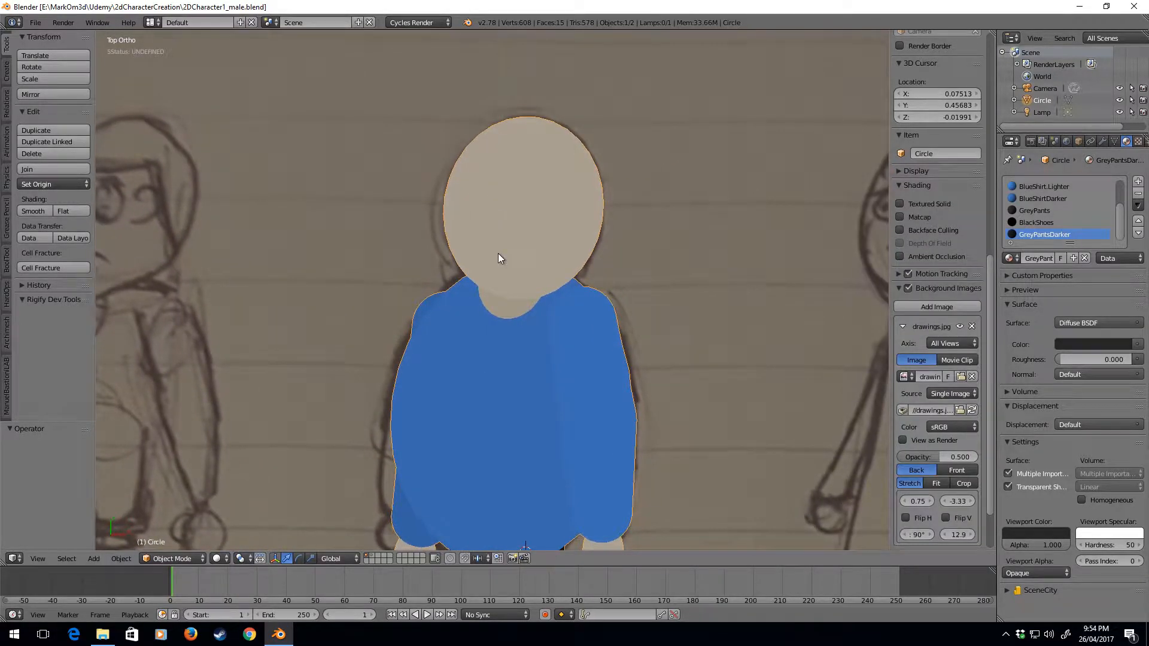
Add a mesh circle inside the head and scale it down to eye size.
key("Tab")
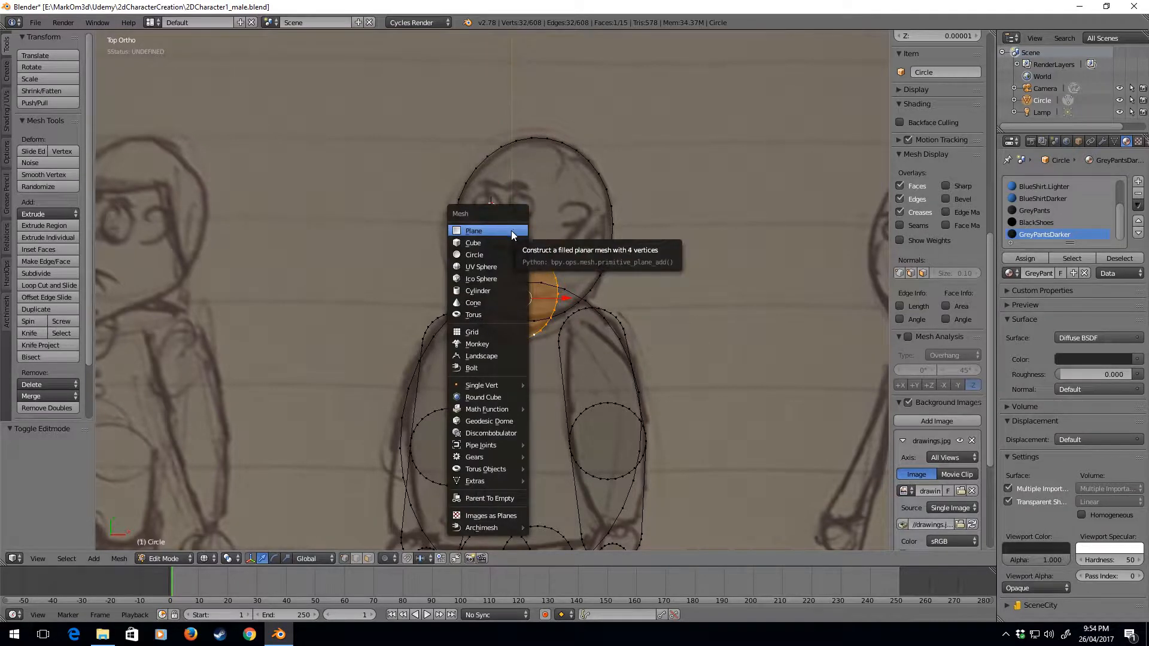
left_click(474, 254)
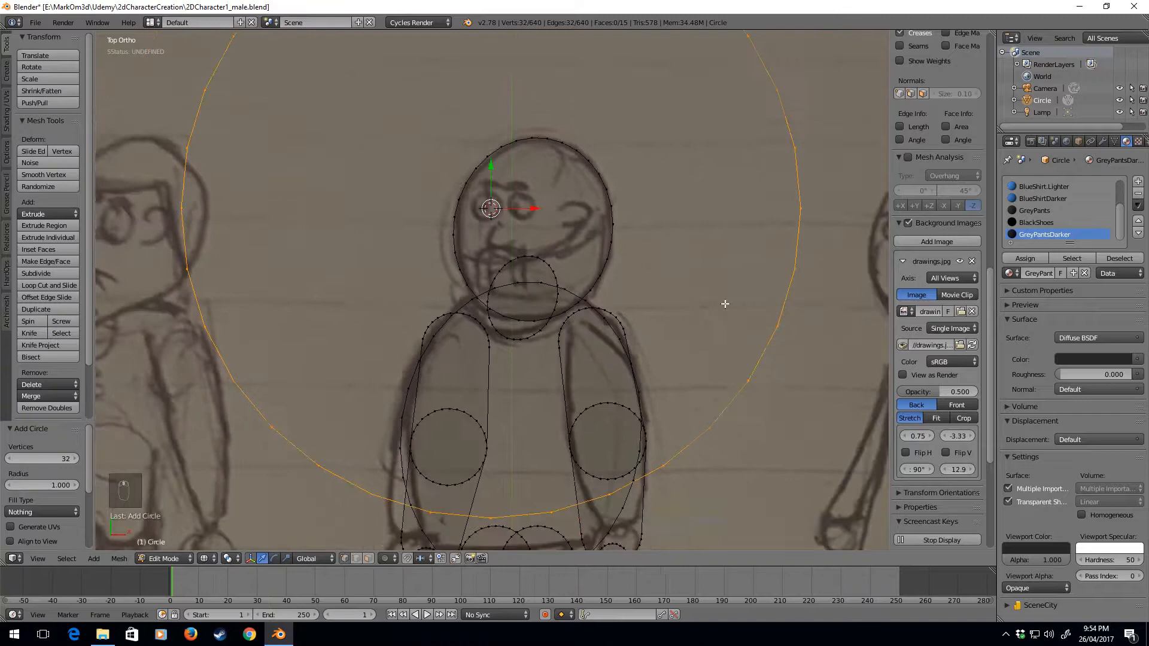
key("s")
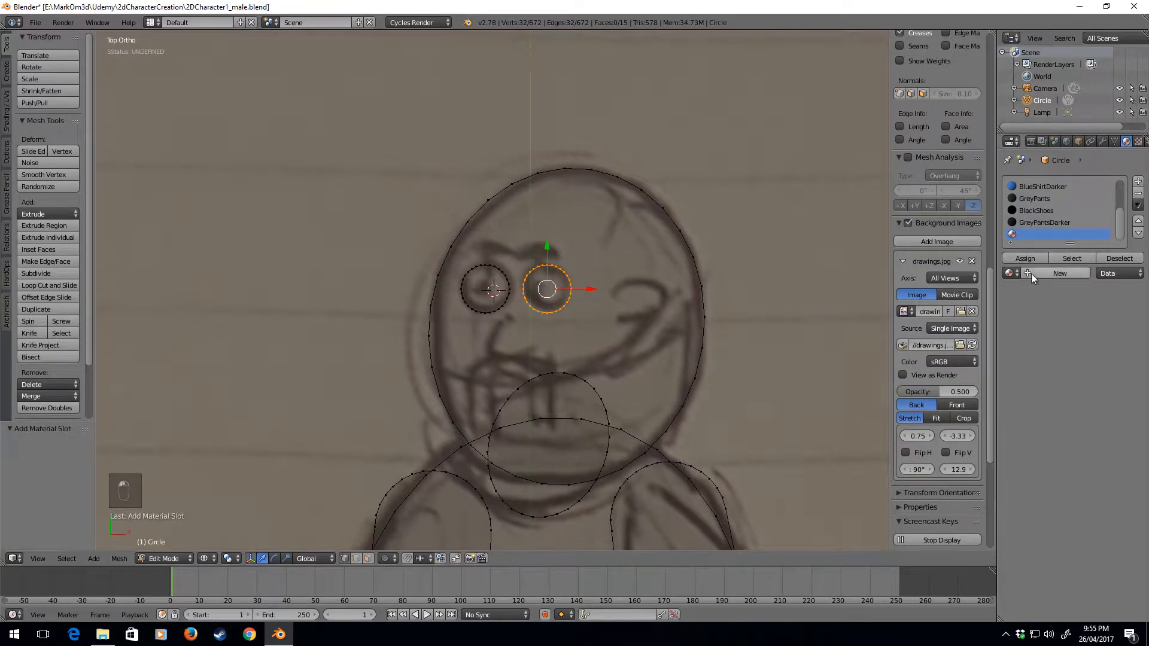
Create a material named White and assign it to both eye circles.
left_click(1061, 273)
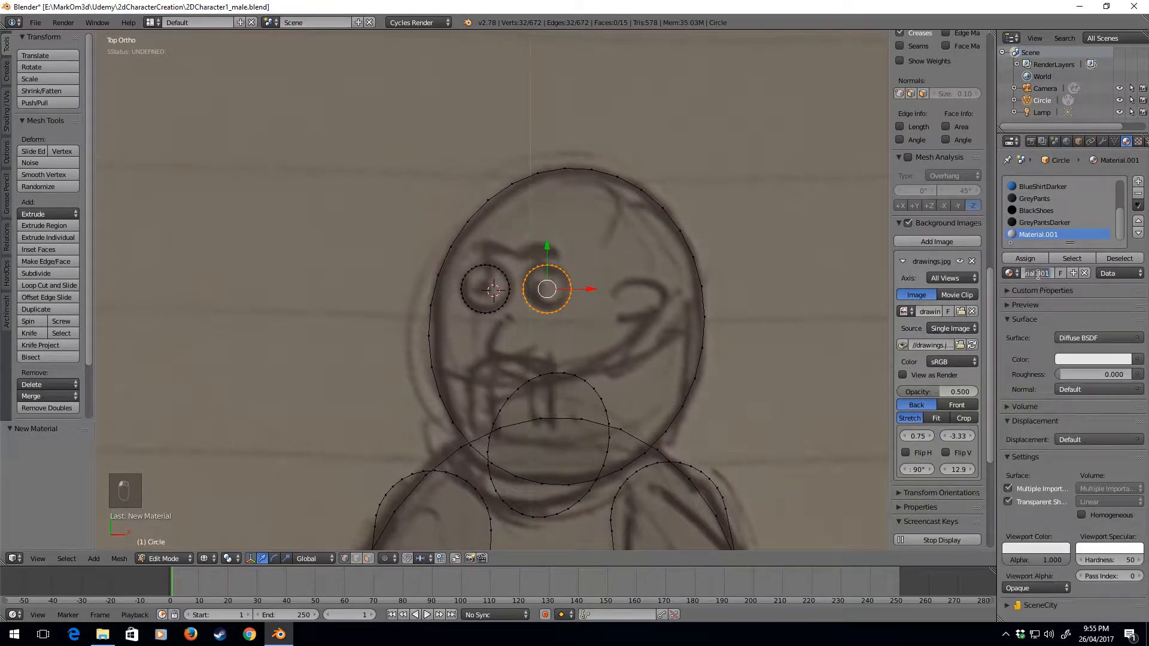
type("White")
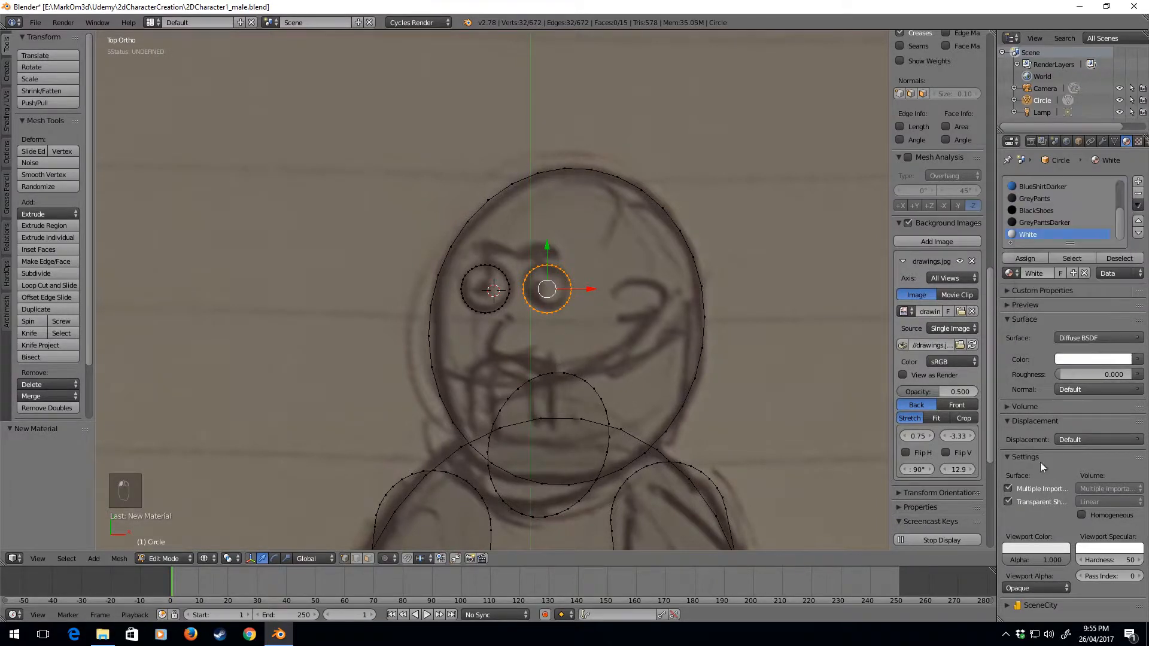
left_click(1092, 359)
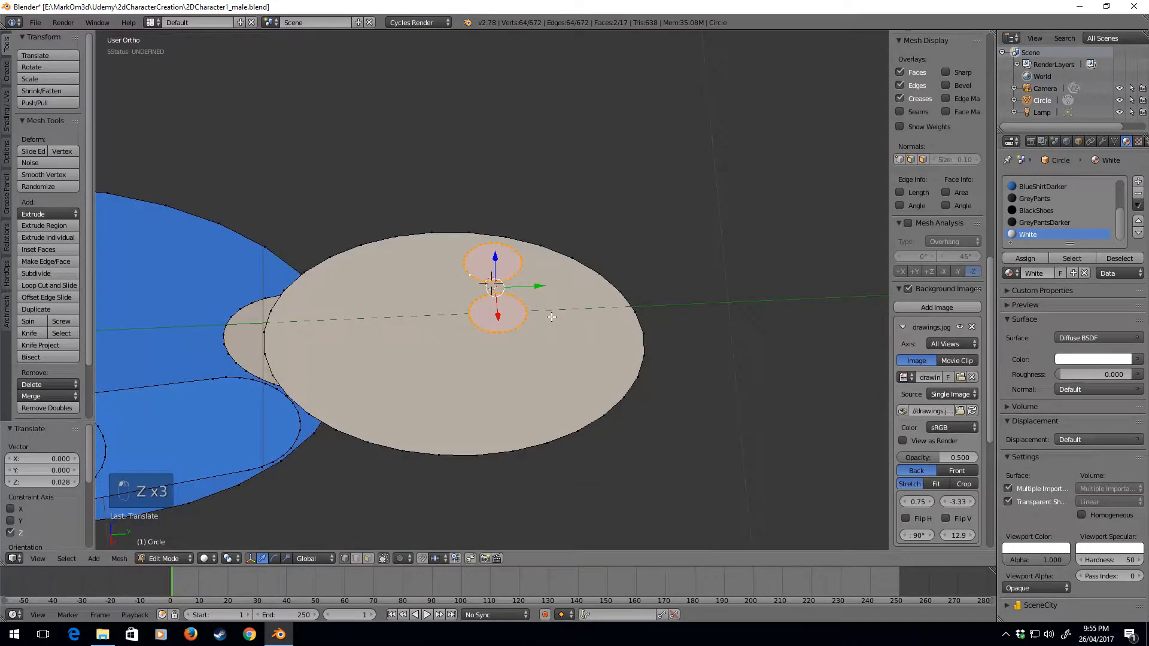
Lift the eyes slightly in front of the face and make their normals consistent.
key("KP_7")
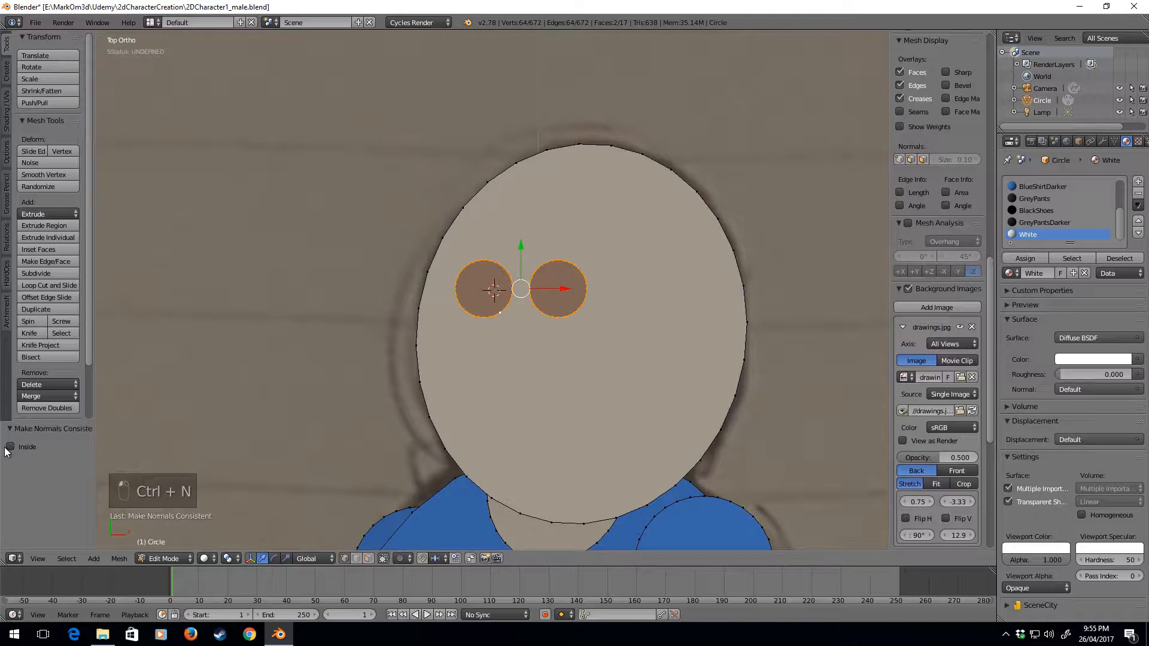
key("Tab")
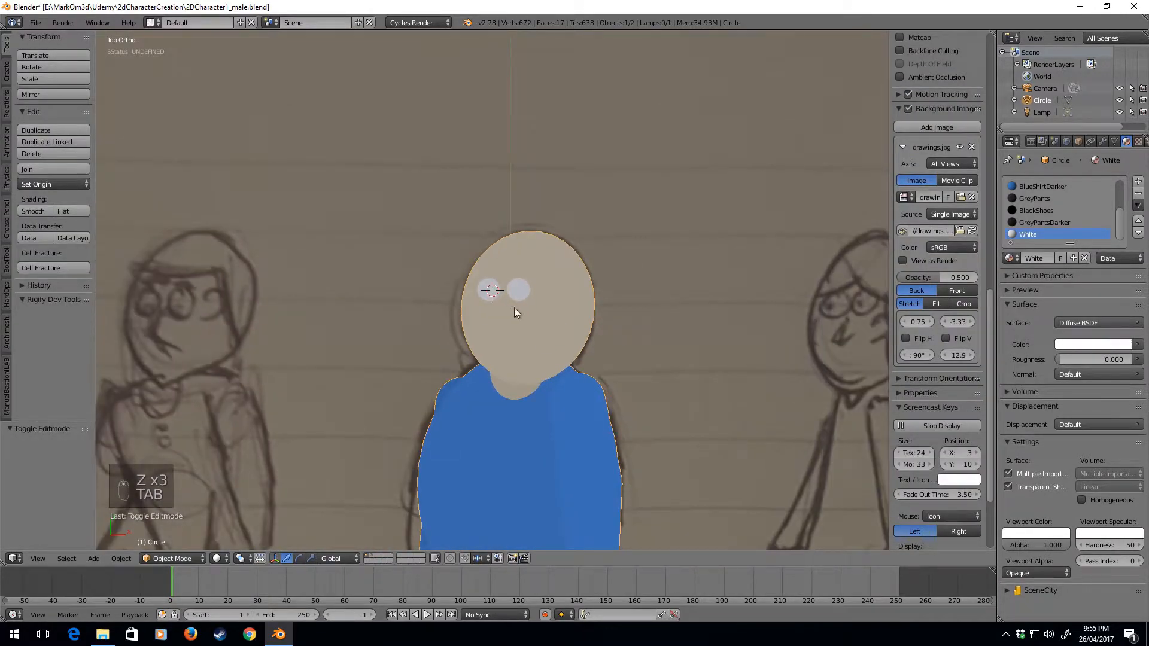
key("Tab")
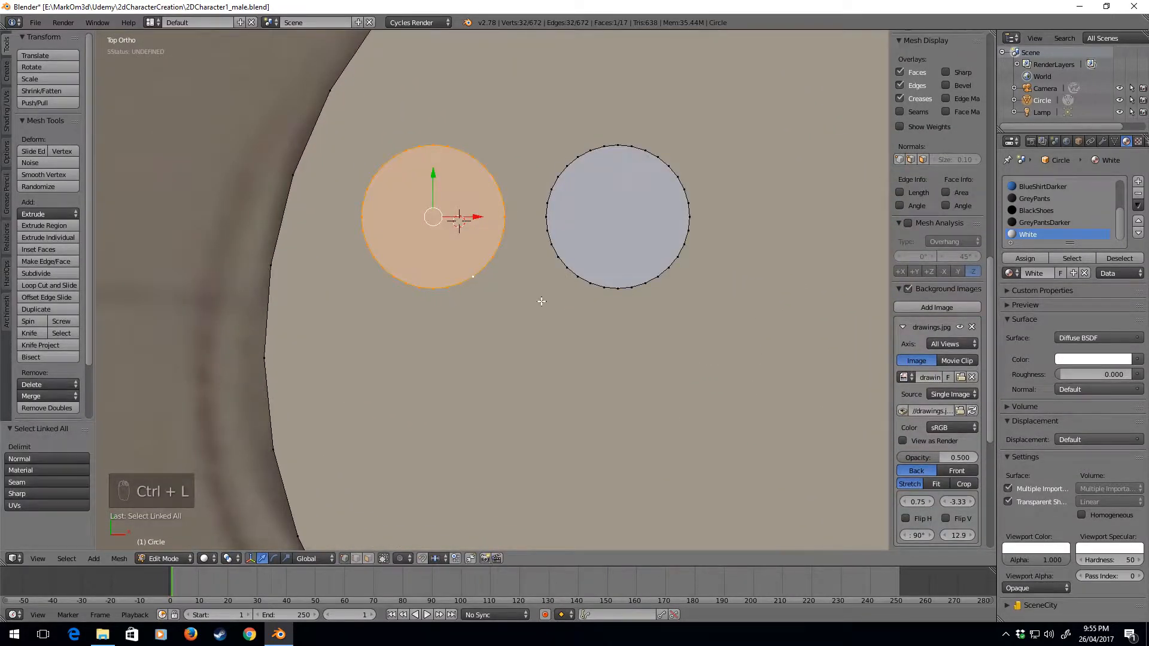
Duplicate an eye into a small pupil and place a copy inside the right eye.
key("shift+d")
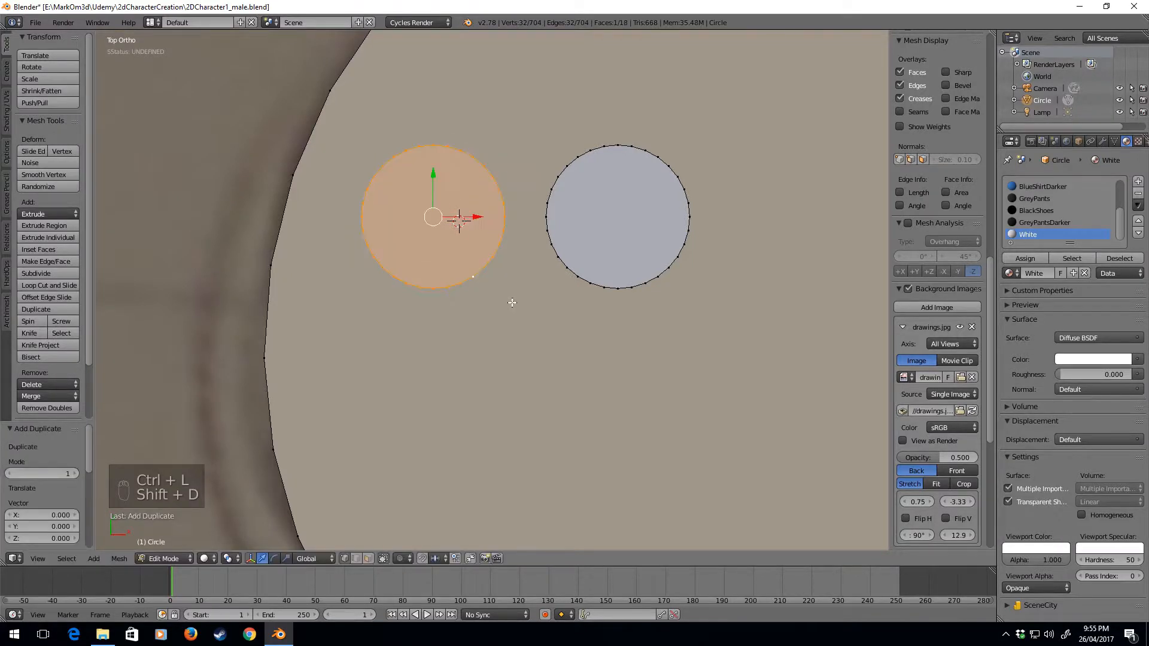
key("s")
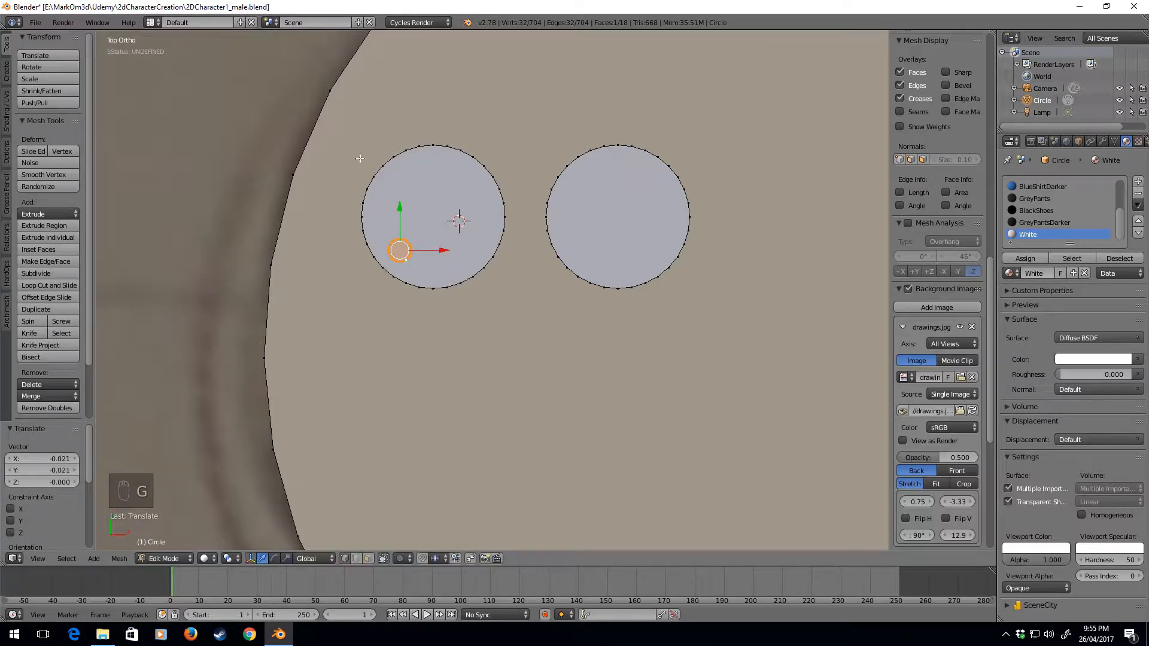
key("shift+d")
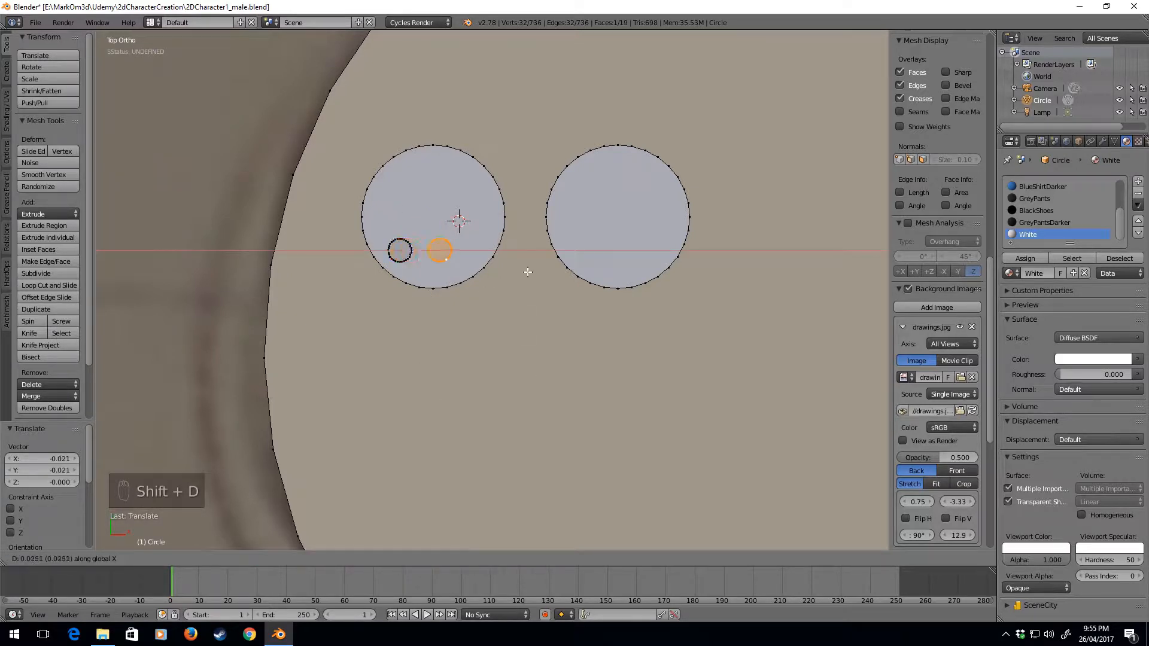
left_click_drag(439, 253, 590, 250)
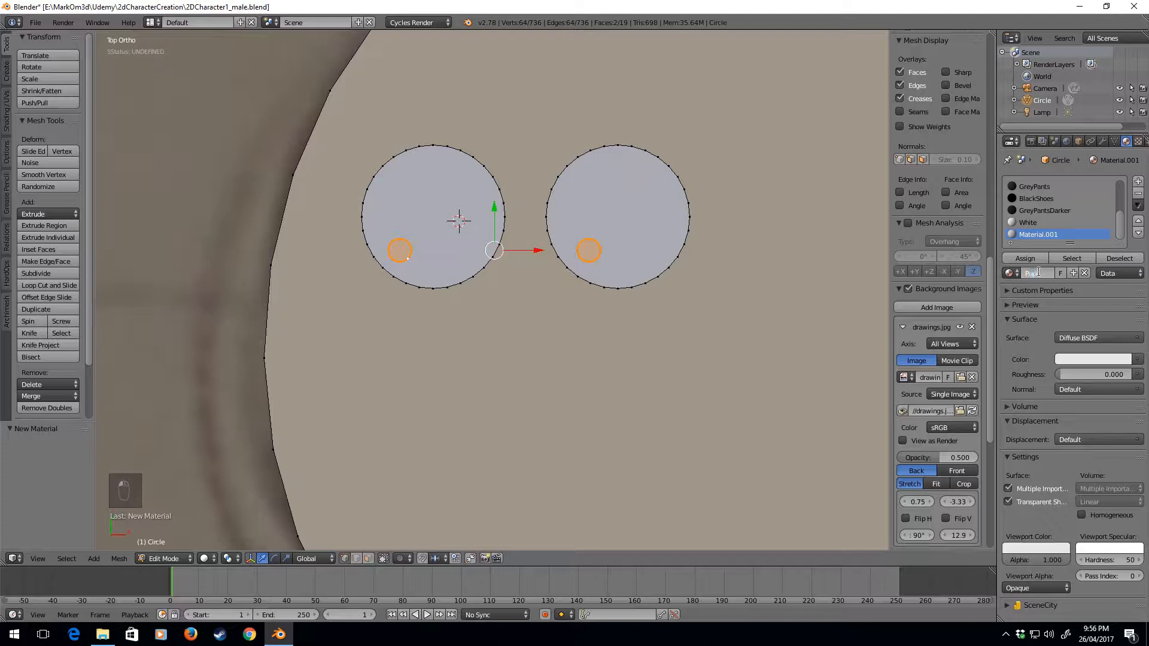
Name the black pupil material Puple and preview the pupils in solid shading.
type("Puple")
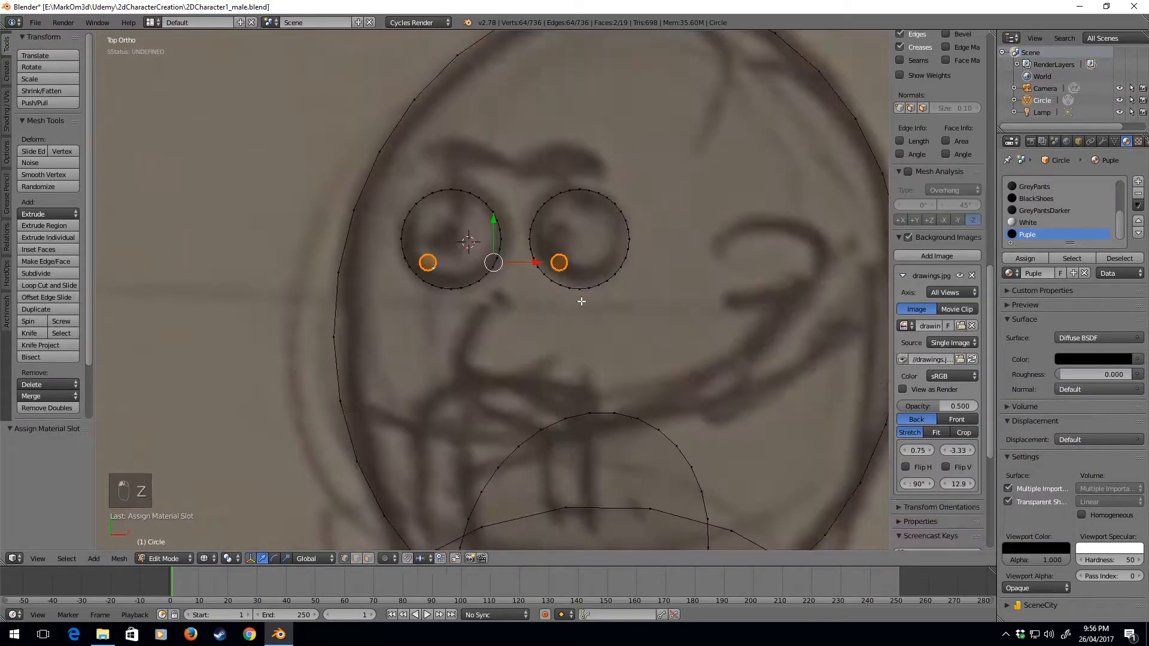
key("Tab")
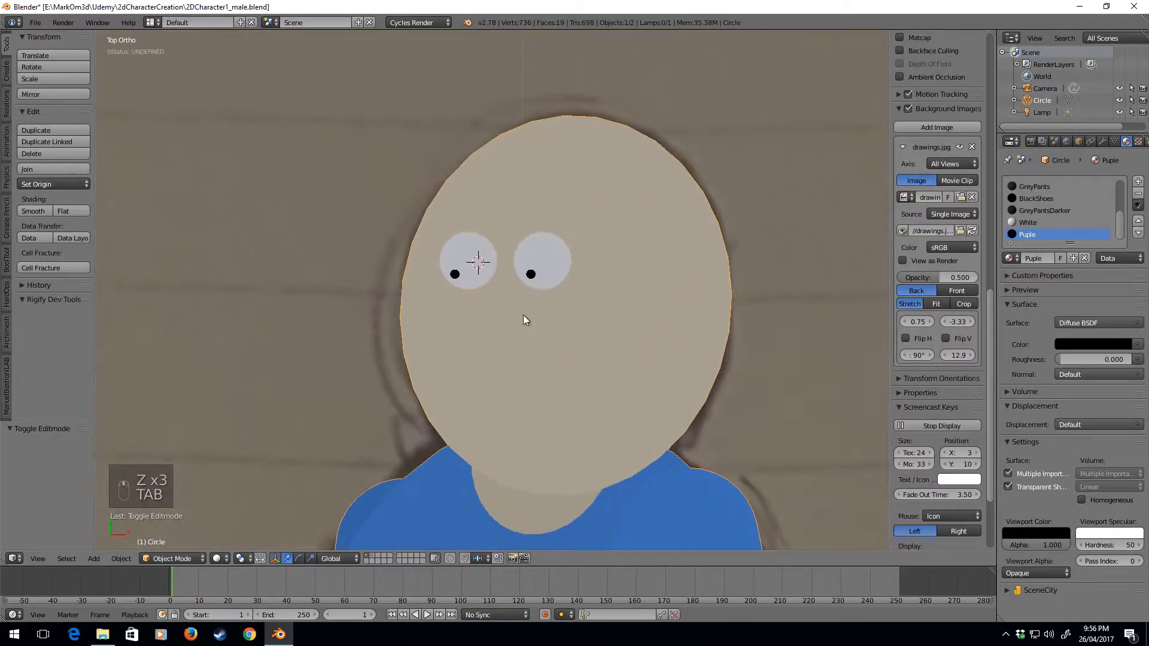
Enlarge both pupils, scaling each around its own individual-origin pivot.
key("Tab")
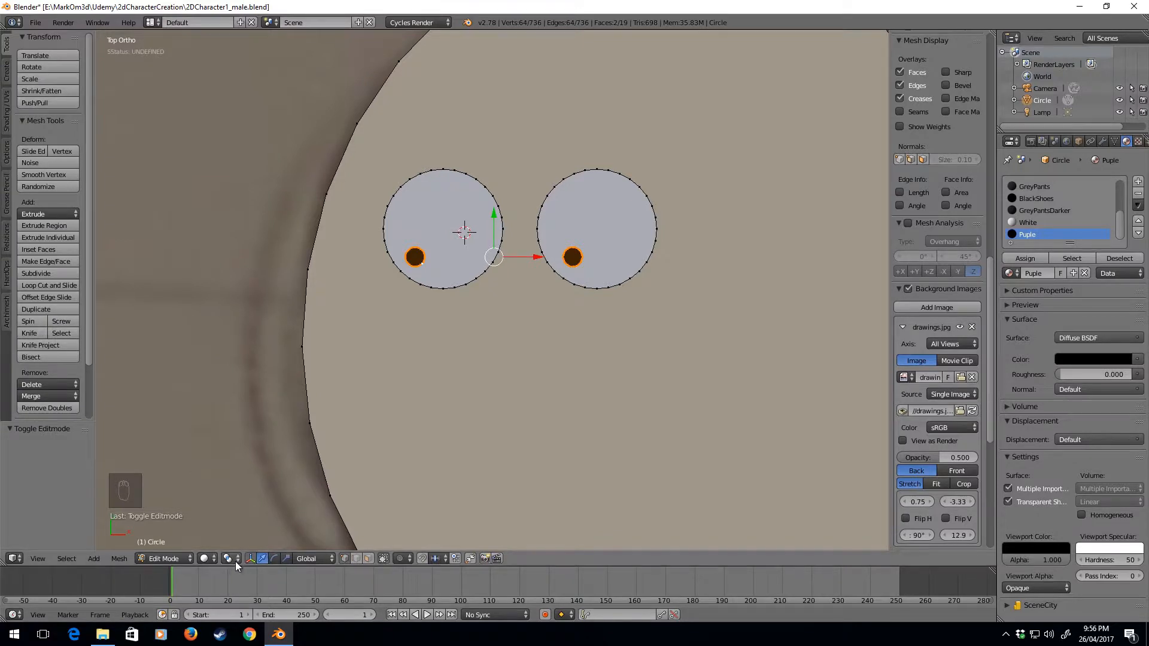
left_click(230, 558)
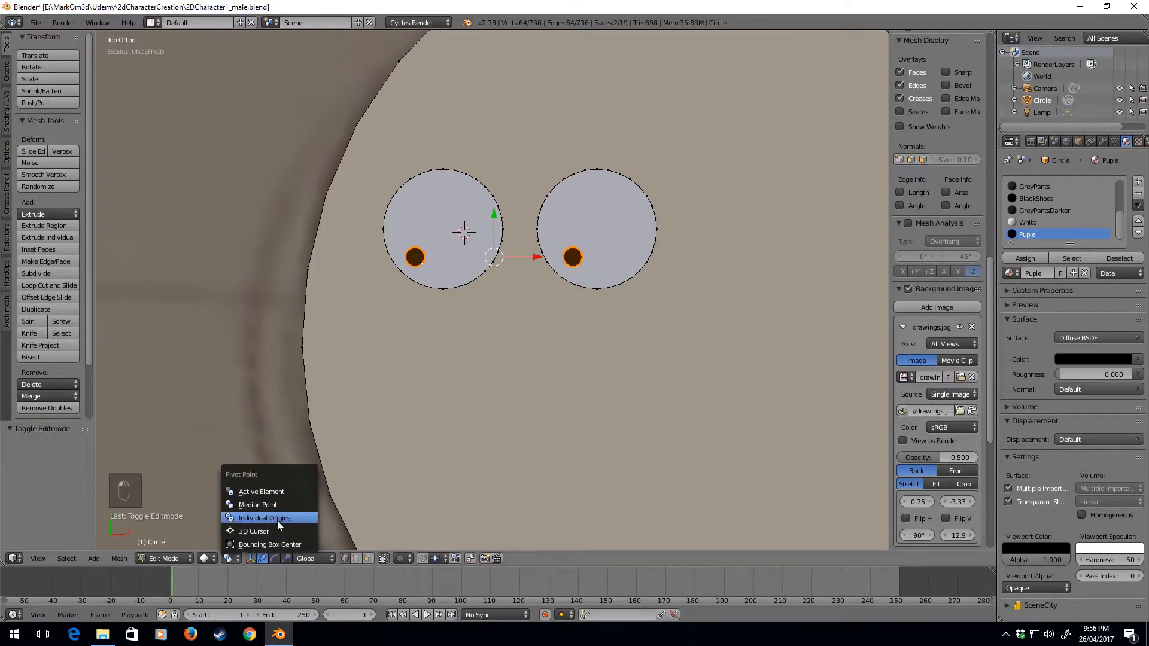
left_click(263, 517)
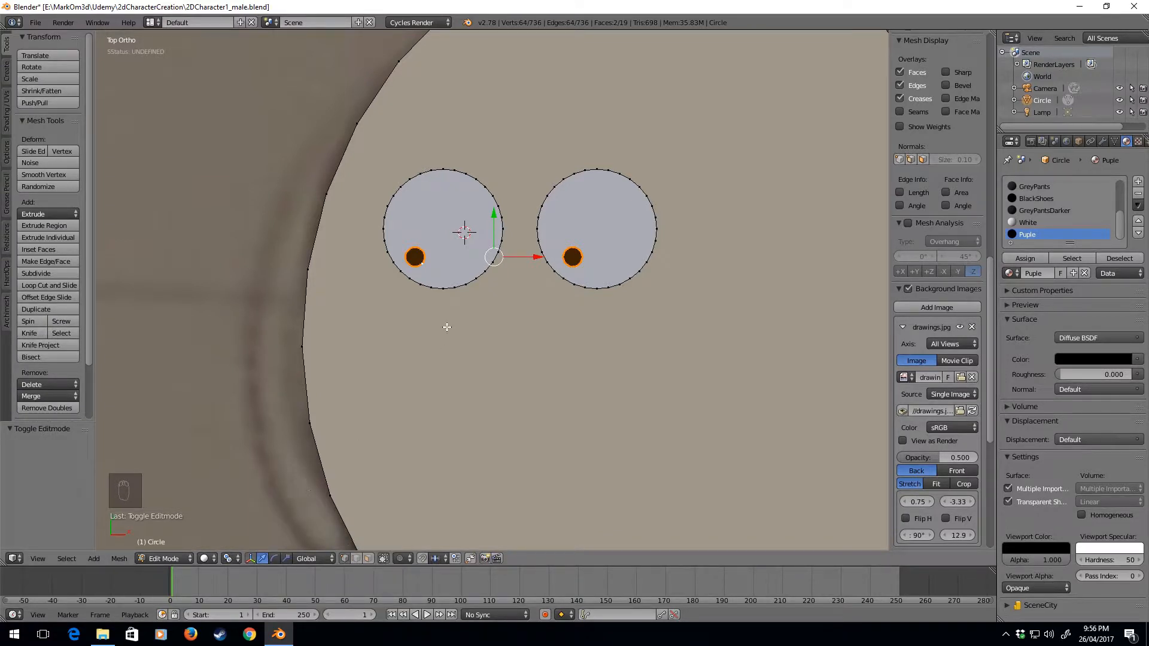
key("s")
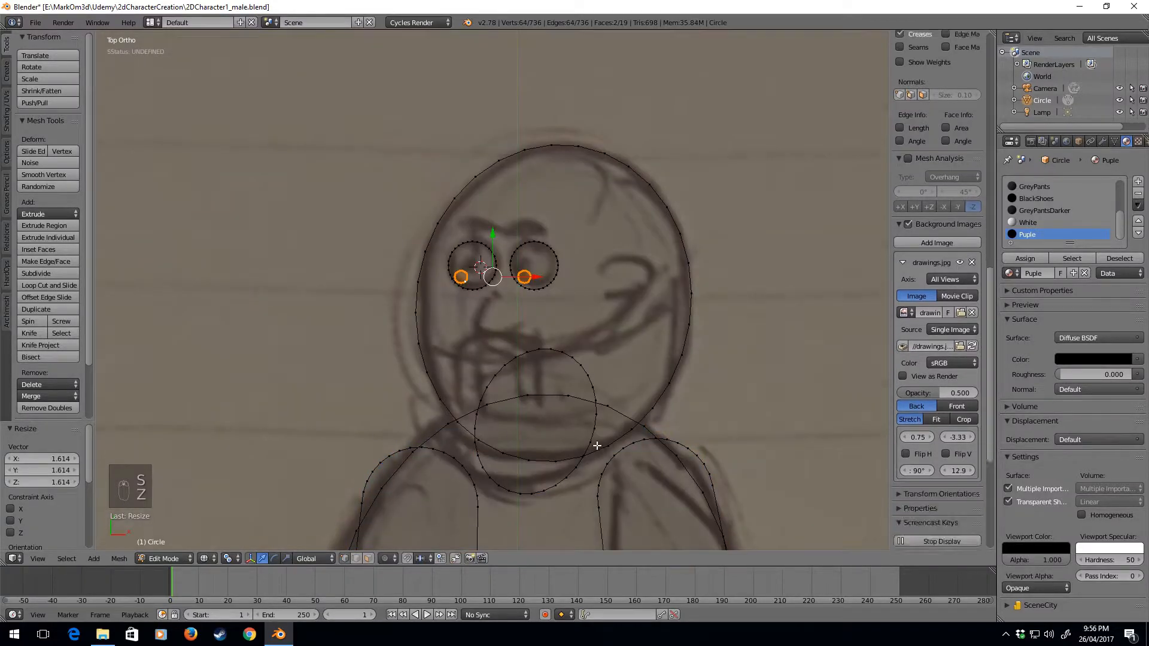
key("Tab")
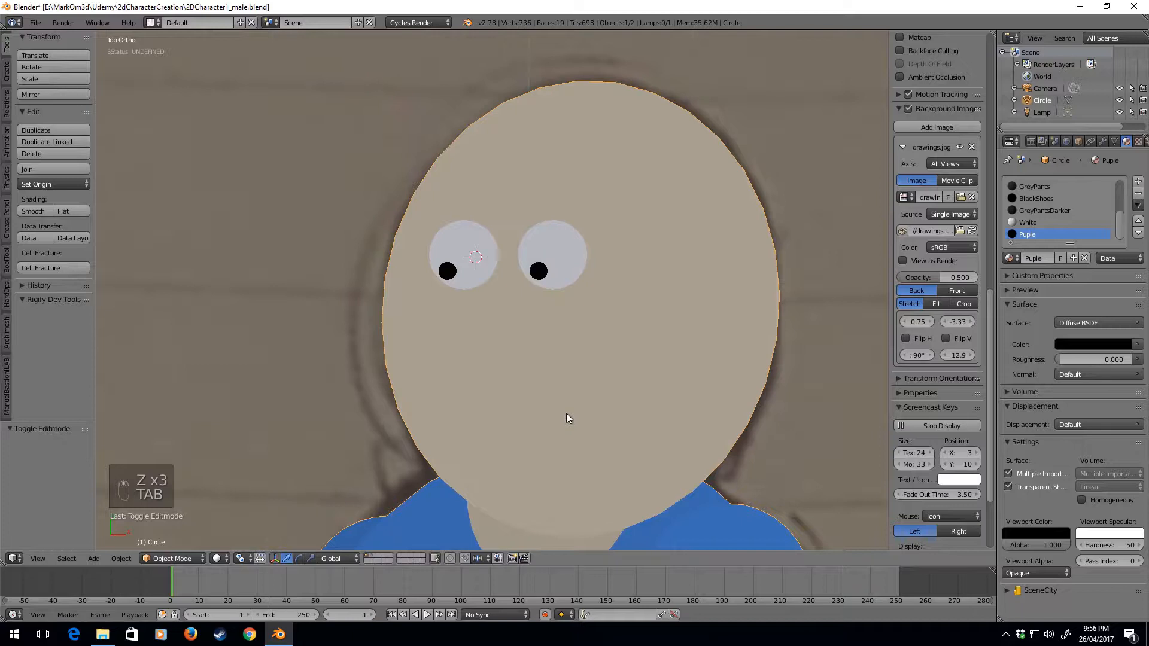
left_click(227, 558)
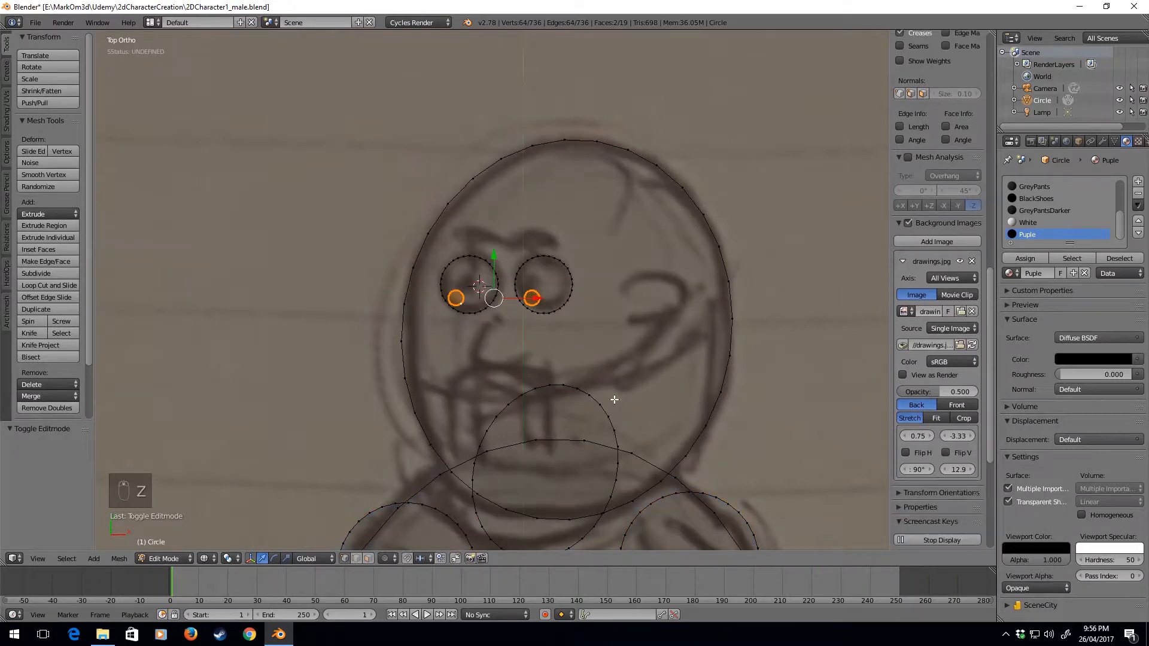
Give the nose circle below the eyes the Skin.Darker material and preview it.
key("z")
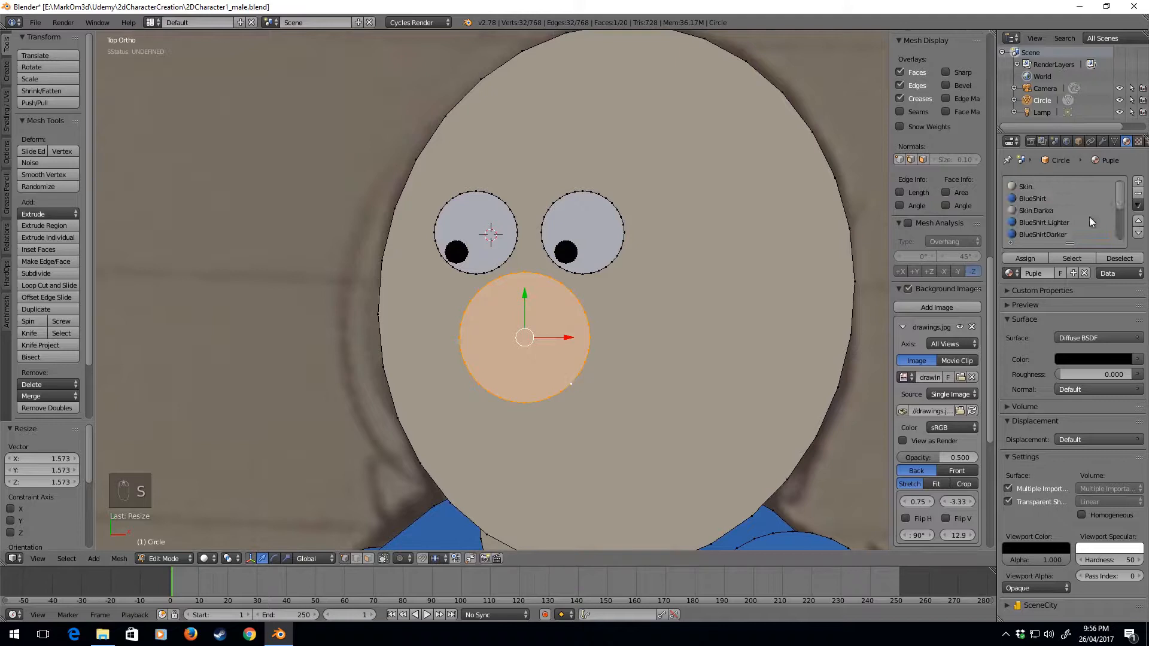
left_click(1036, 209)
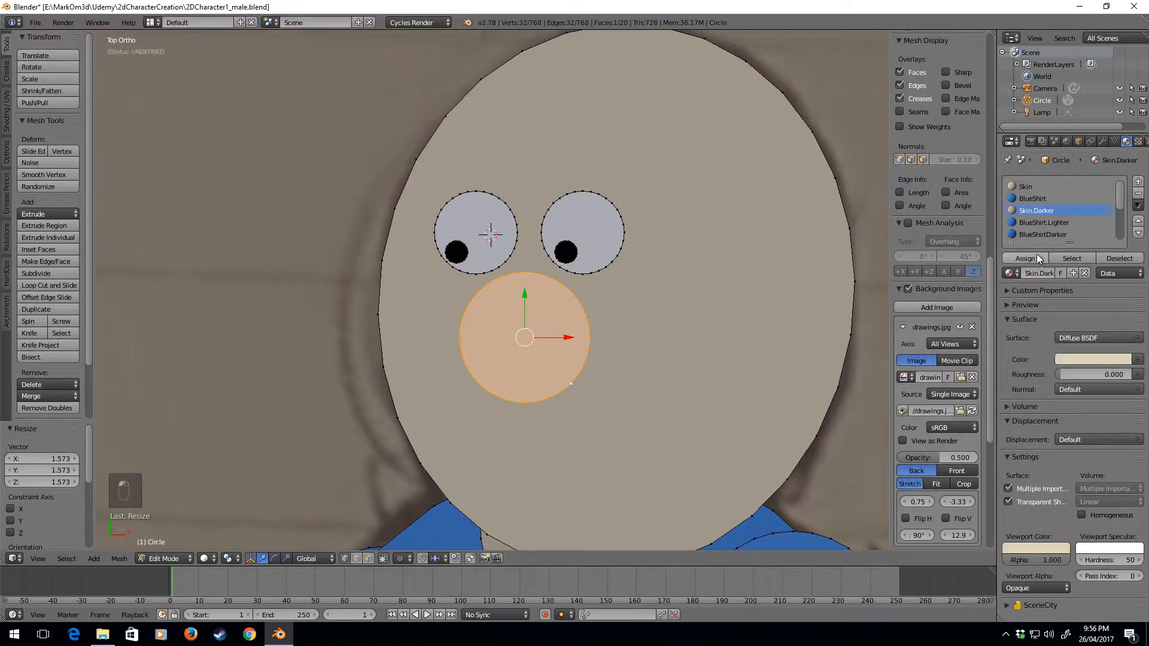
mouse_move(1026, 259)
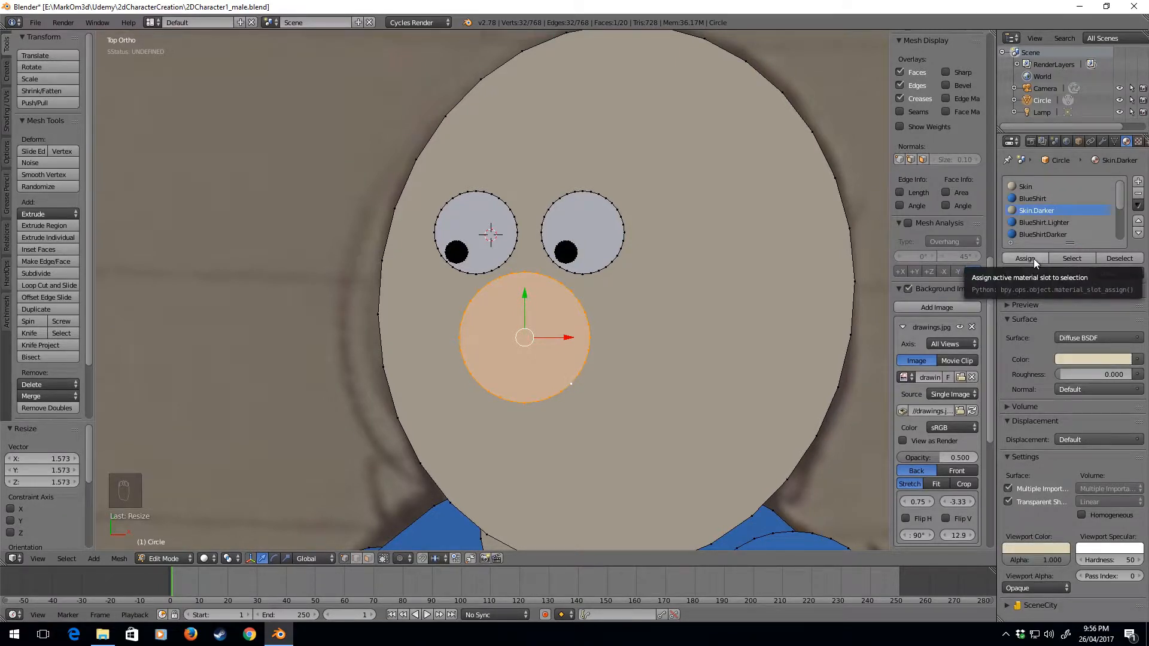
key("Tab")
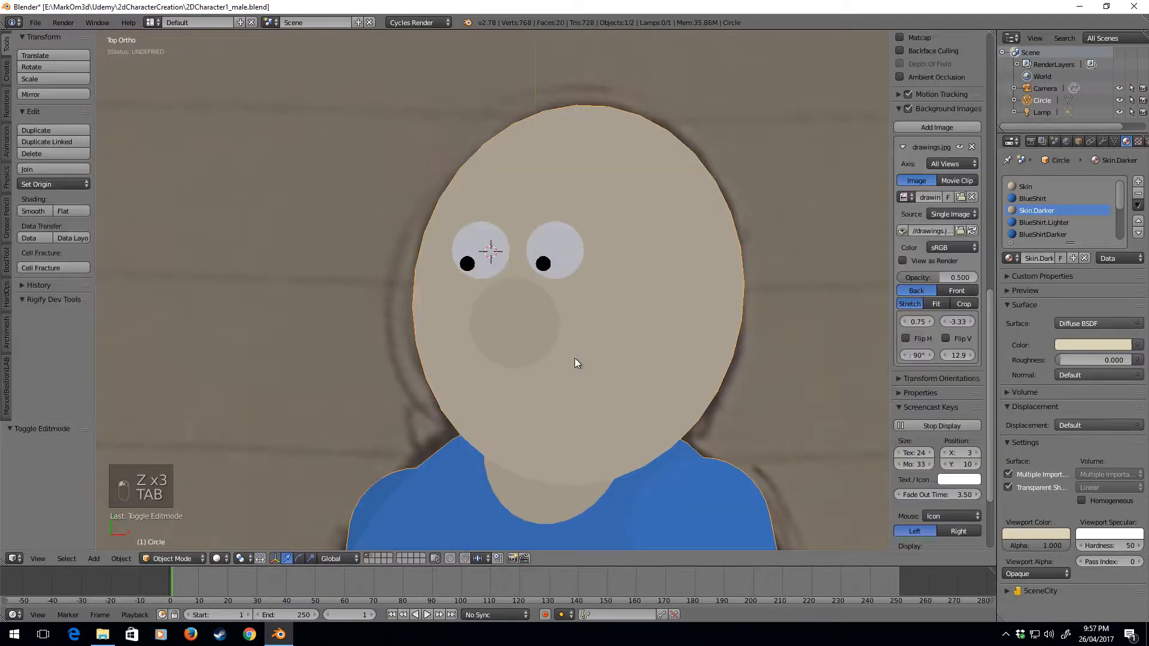
key("Tab")
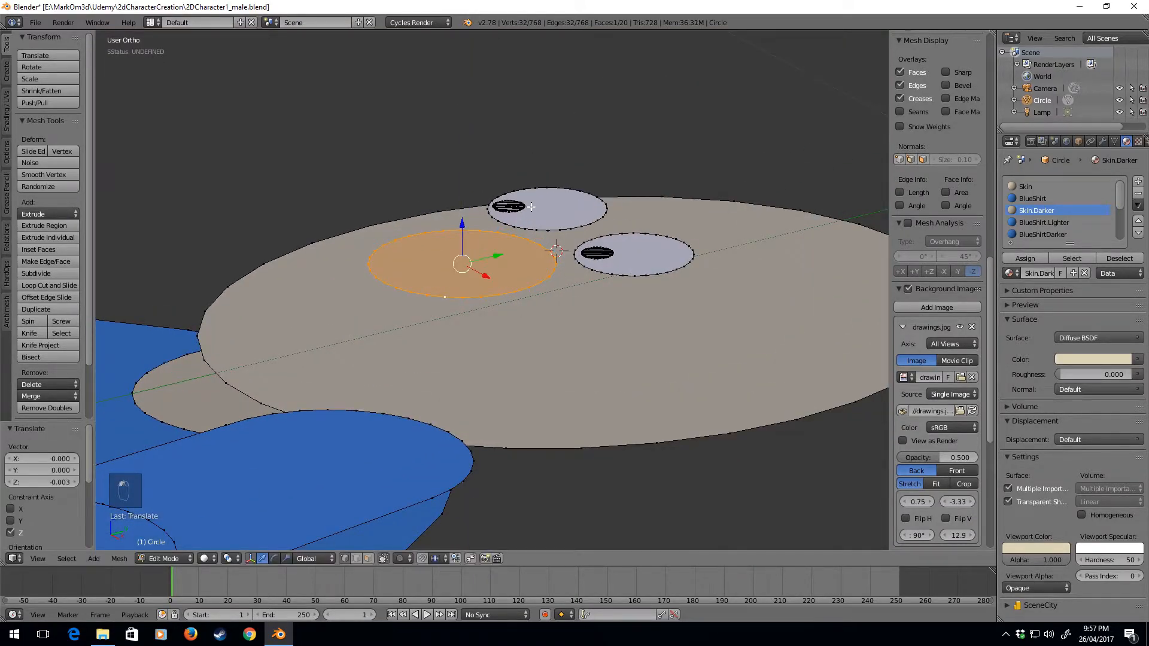
Offset a linked skin-coloured copy in depth so it covers the darker circle into a crescent.
key("ctrl+l")
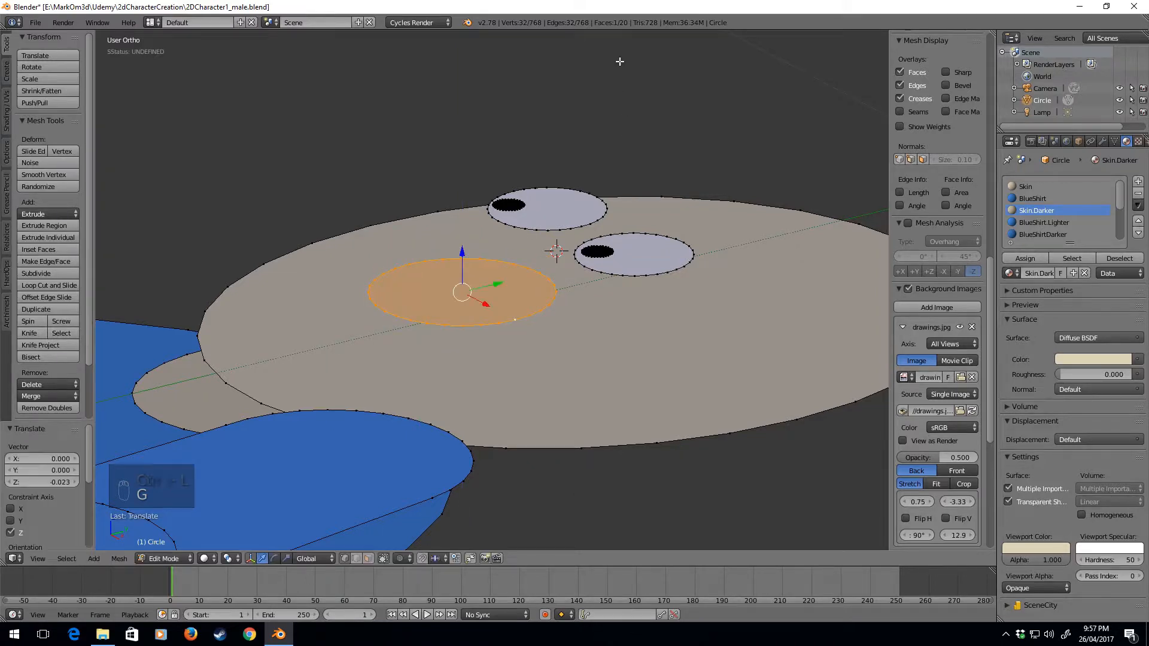
key("KP_7")
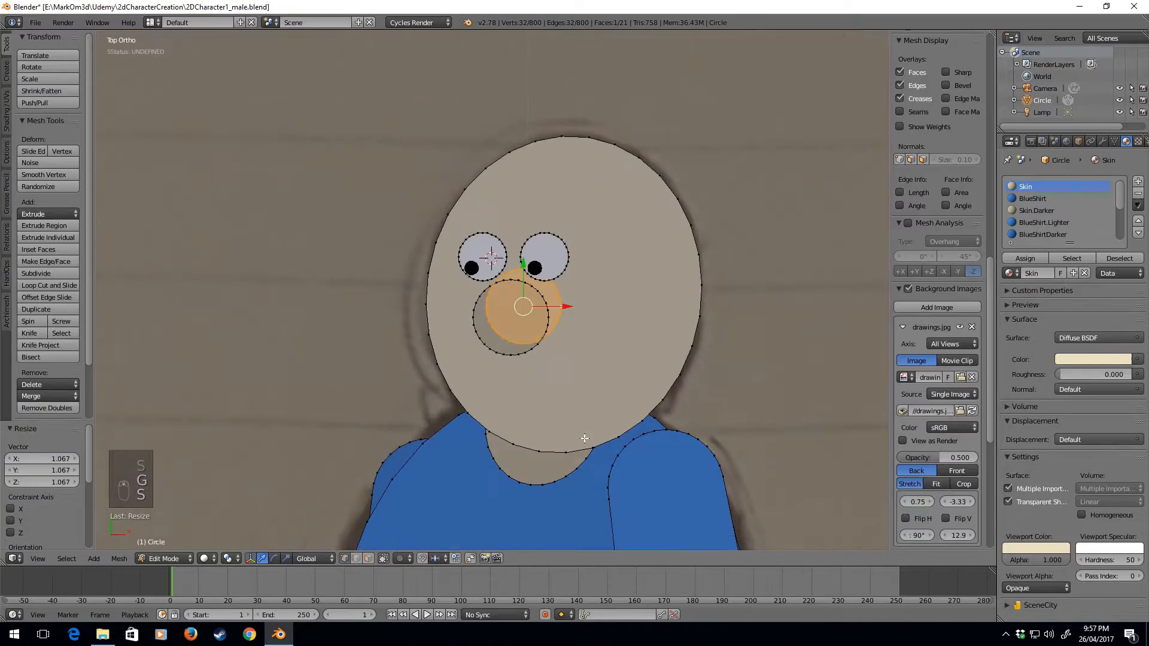
key("Tab")
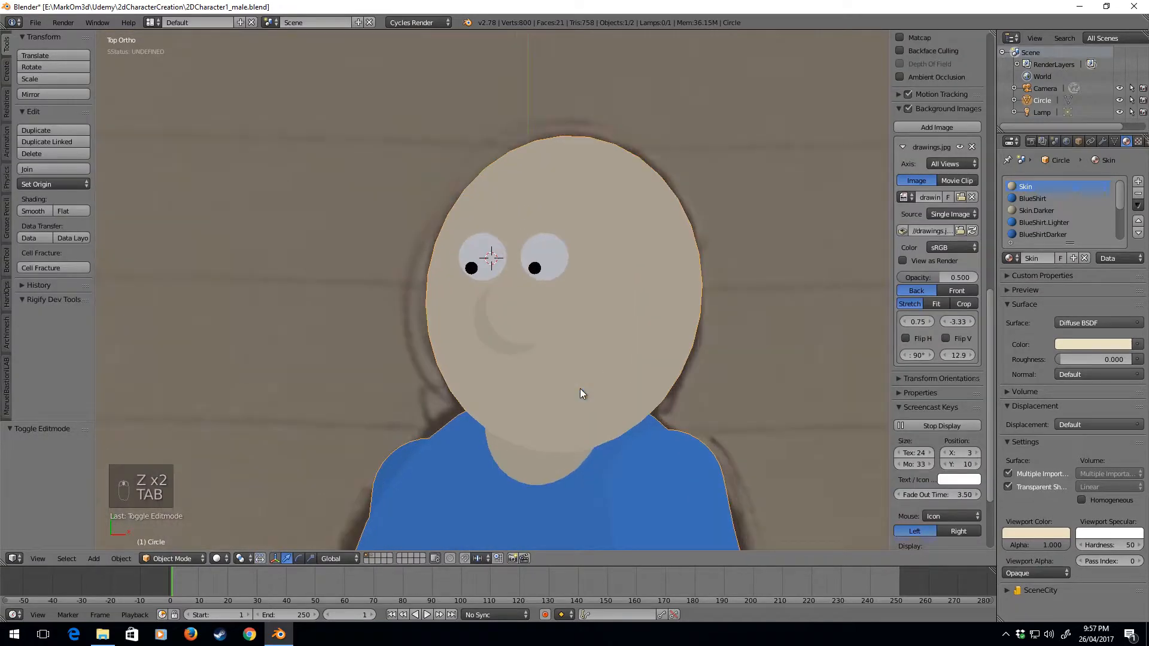
Shift and reposition the nose circles so the crescent becomes a thinner curve.
key("Tab")
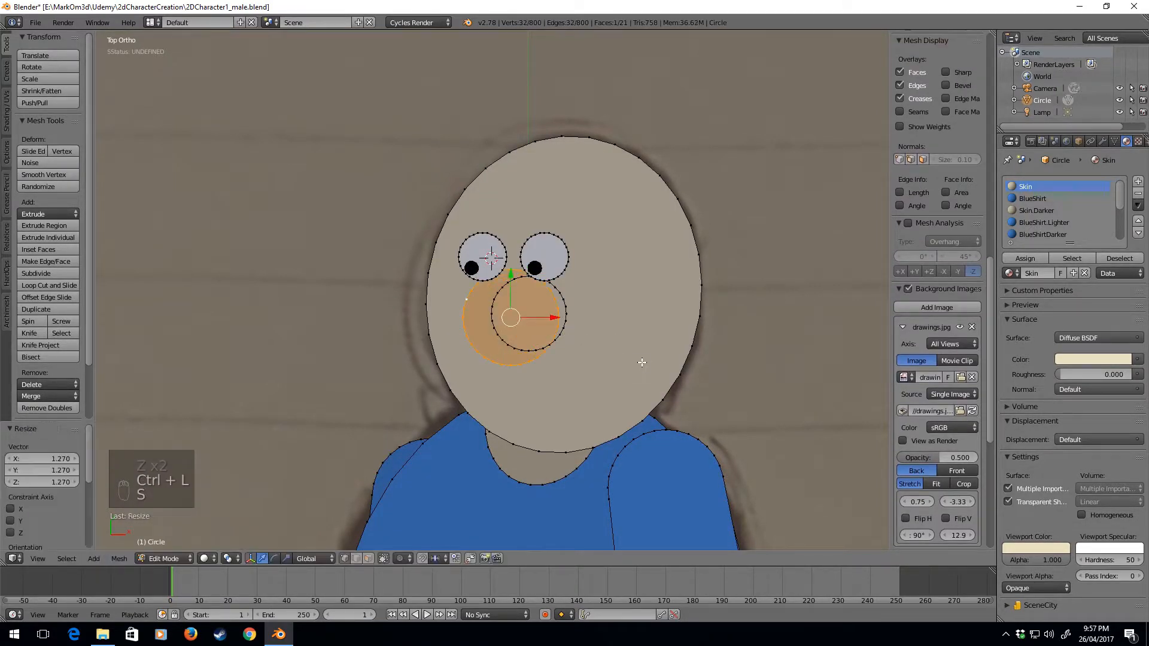
left_click_drag(511, 317, 534, 310)
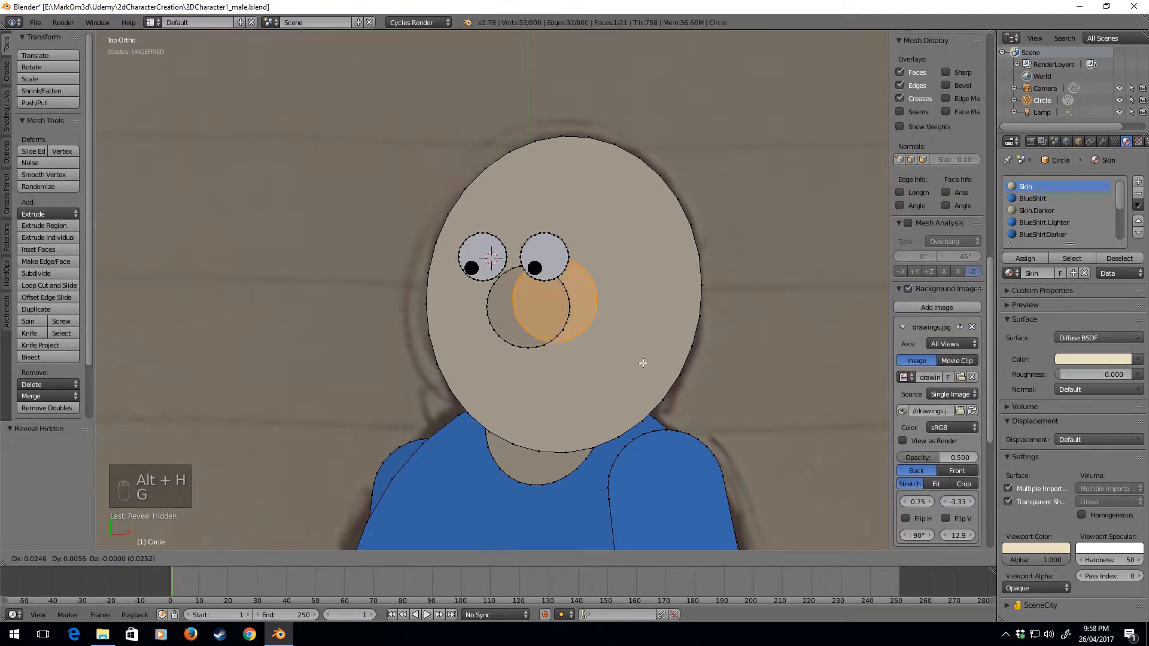
key("Tab")
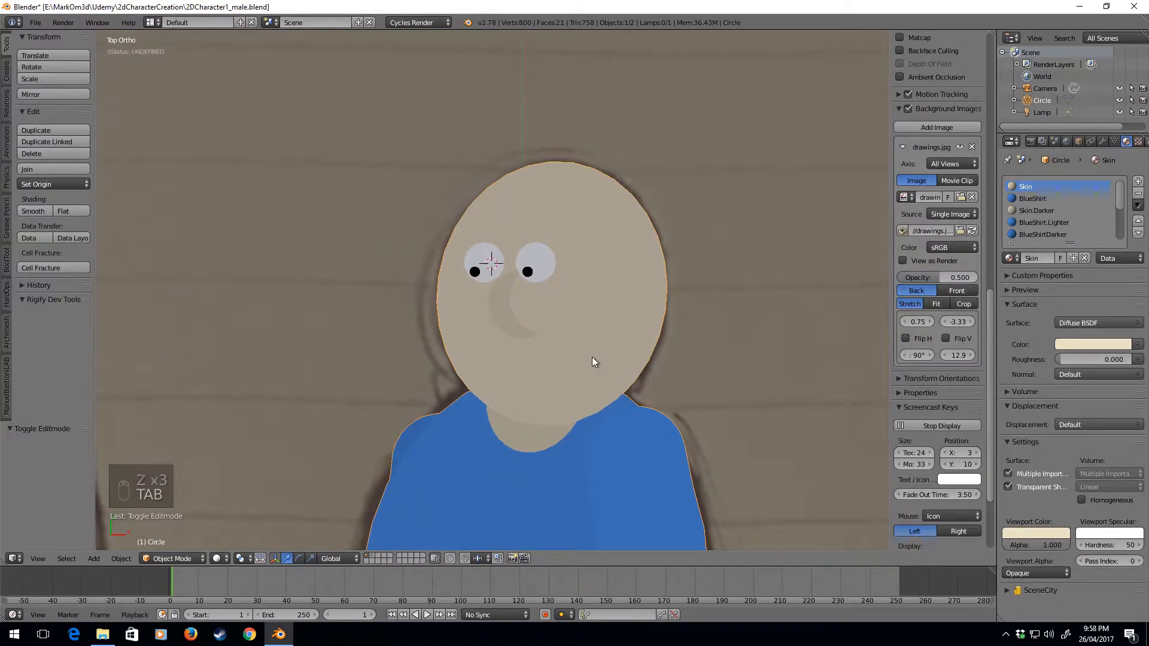
key("Tab")
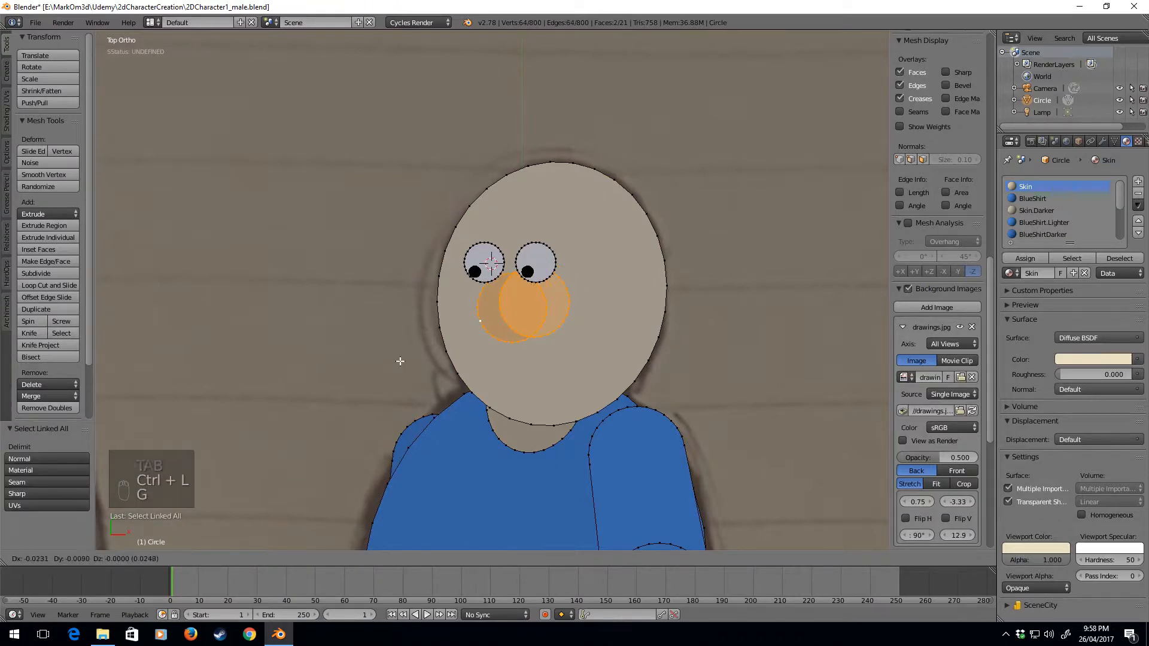
key("Tab")
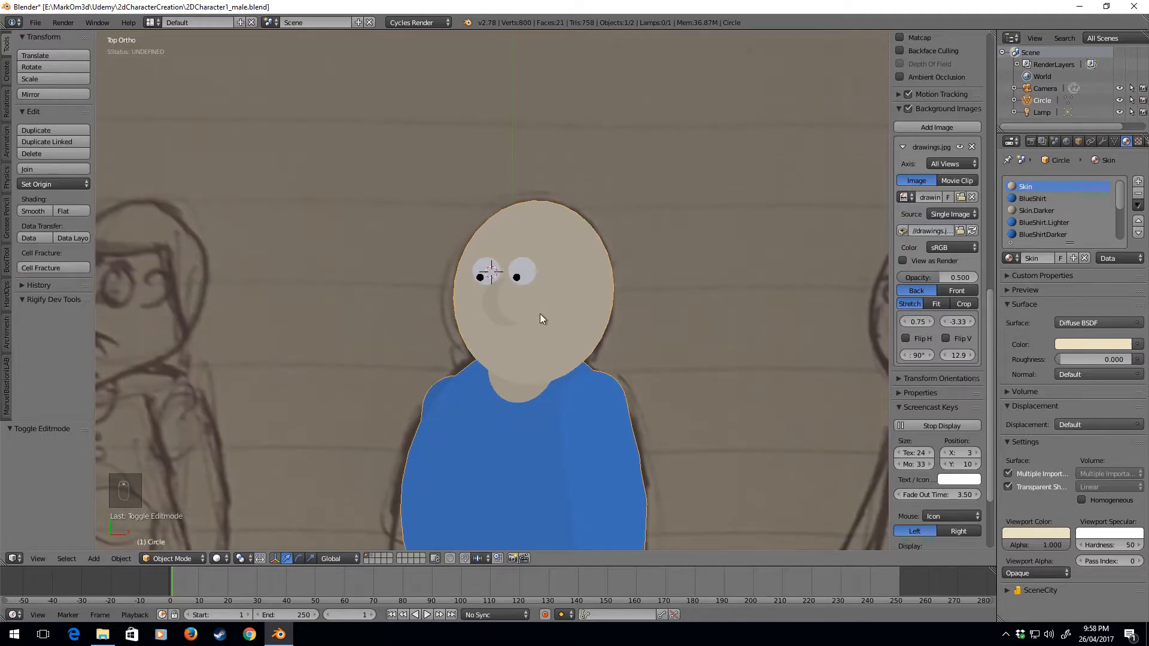
Copy the two nose circles to the right side of the head as a small ear.
key("Tab")
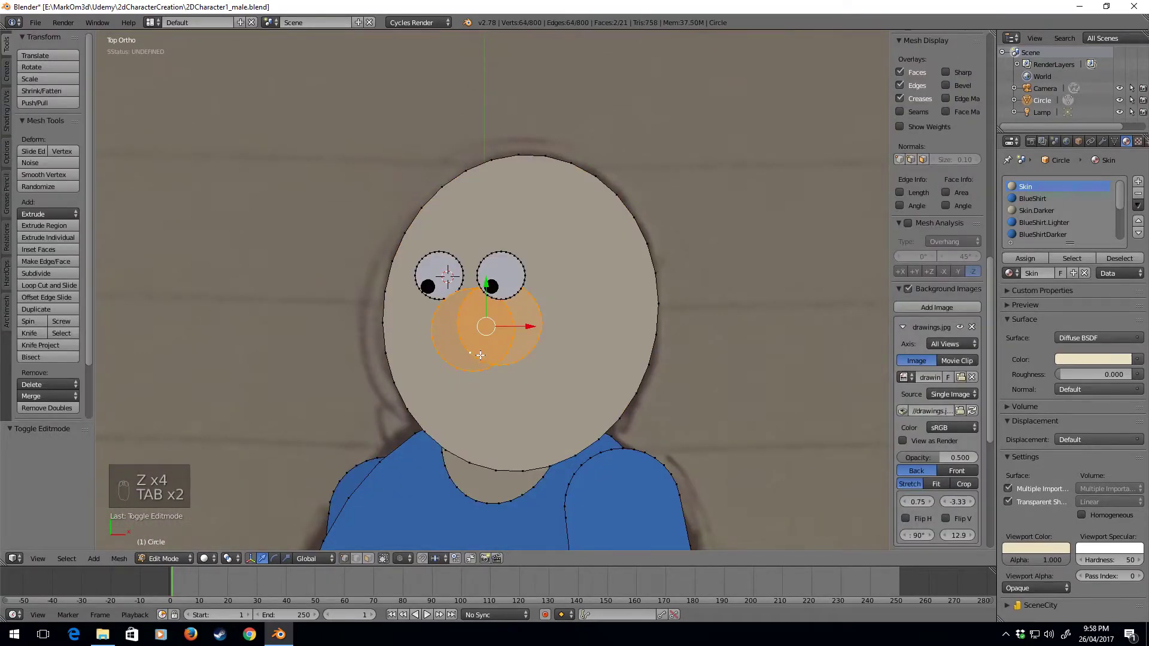
key("ctrl+l")
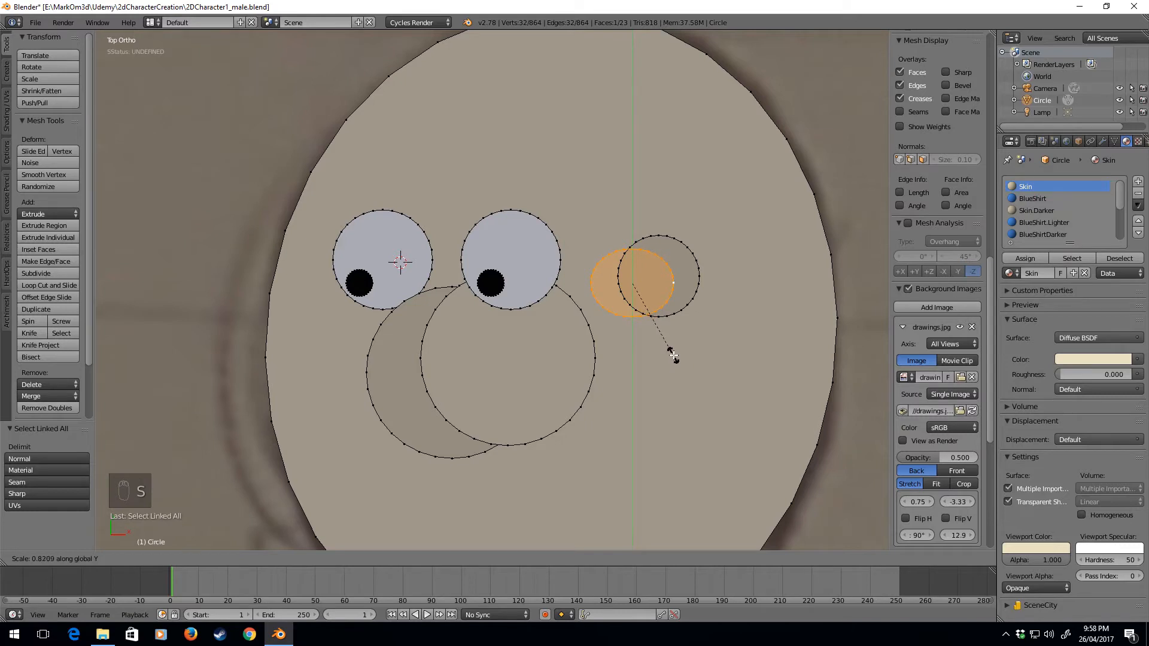
key("G")
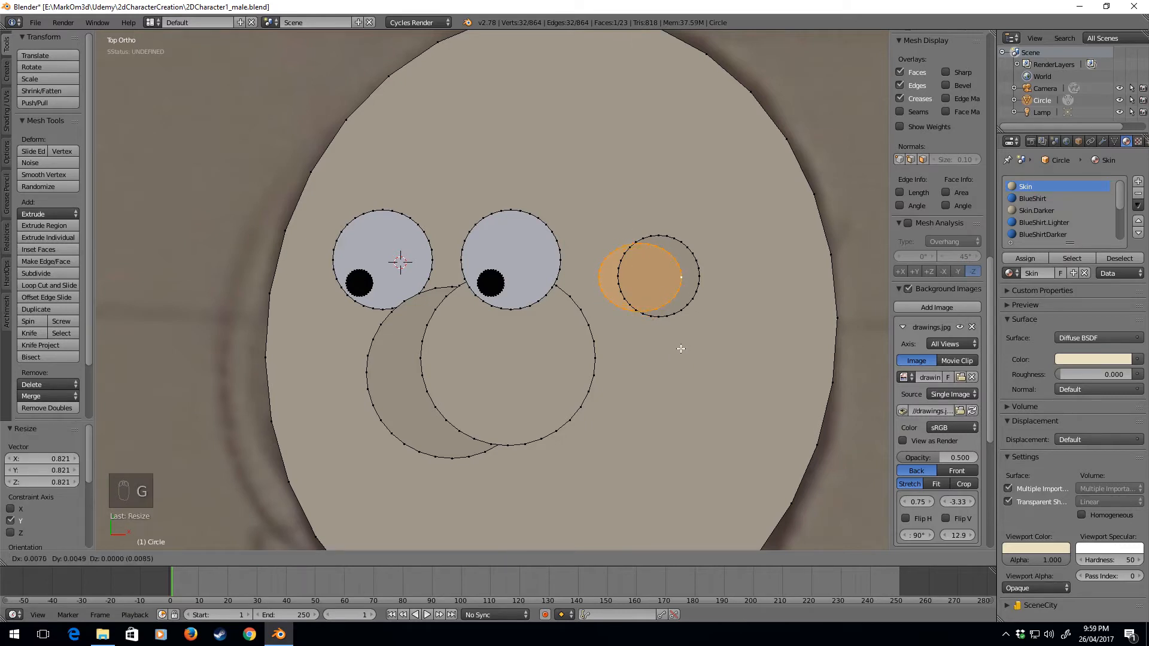
key("Tab")
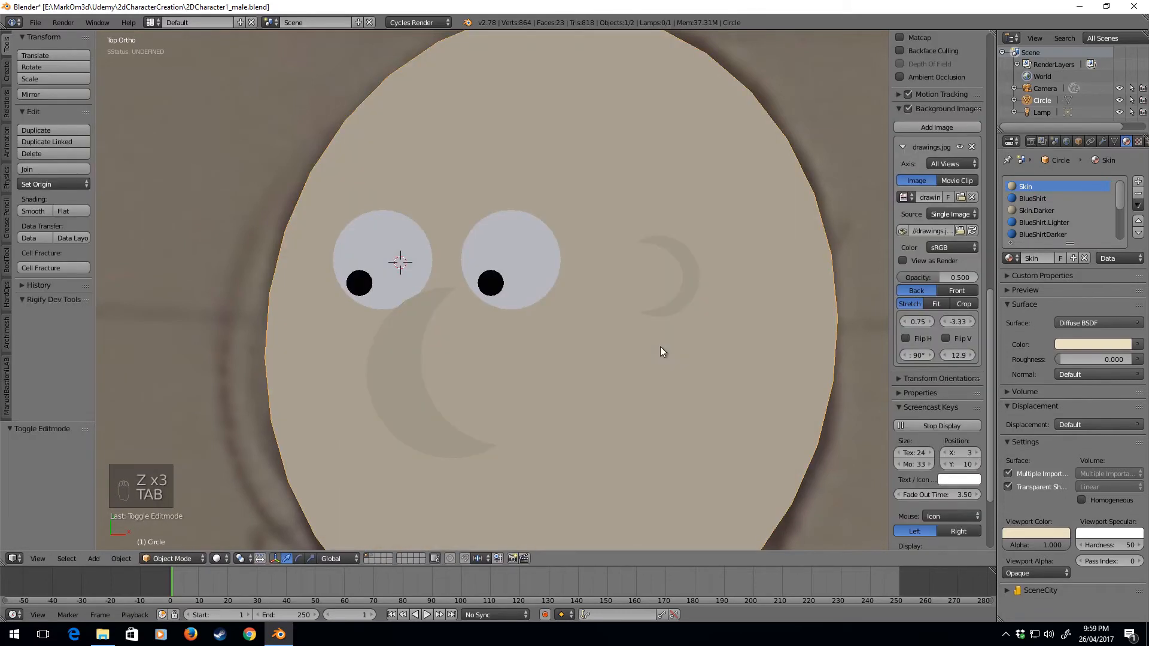
mouse_move(695, 335)
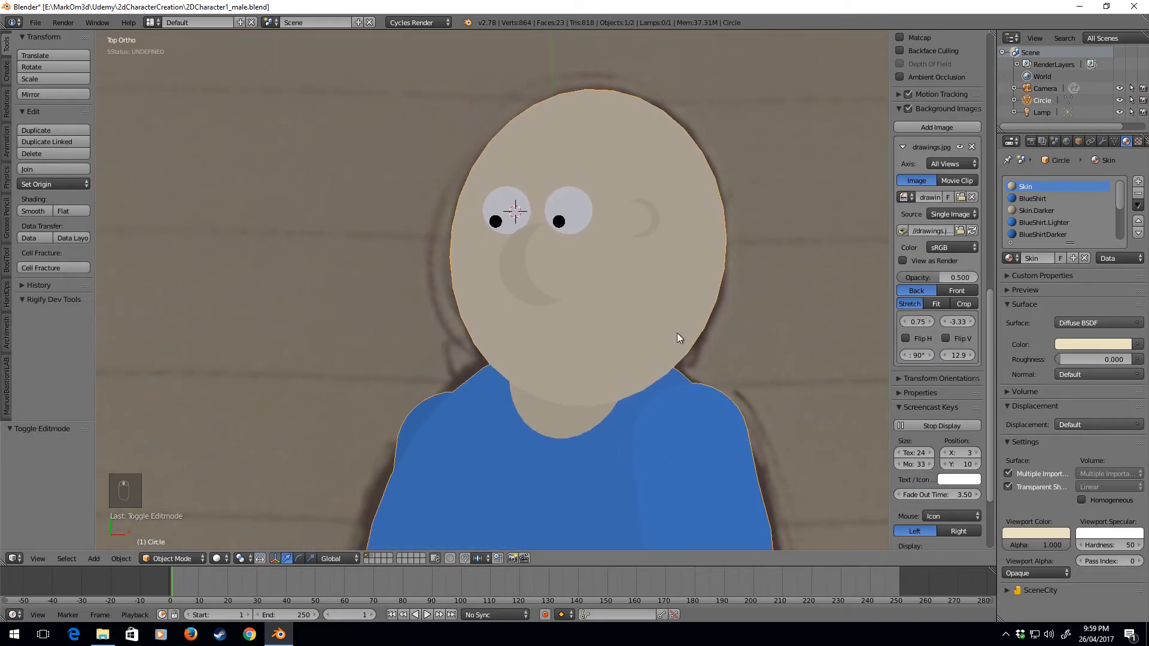
key("Tab")
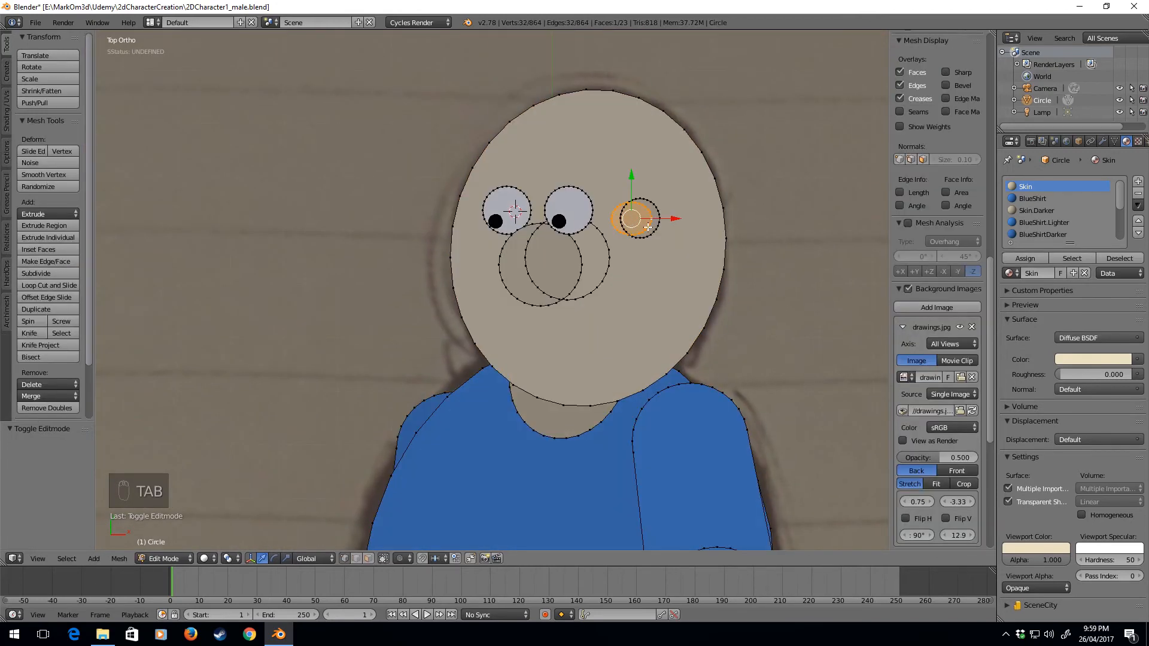